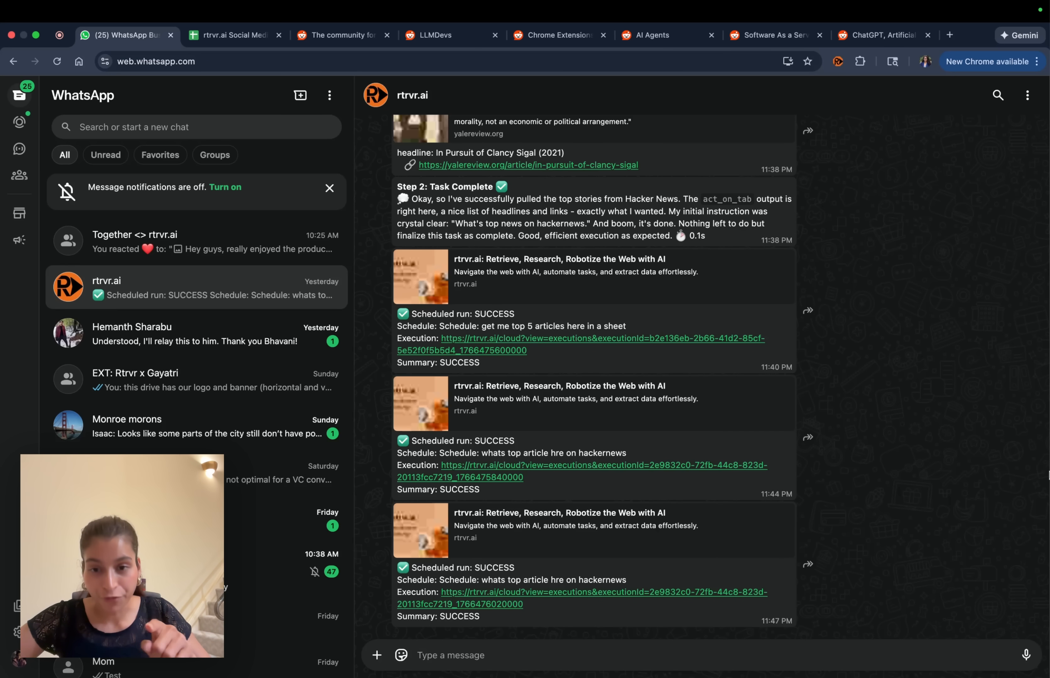
mouse_move(890, 309)
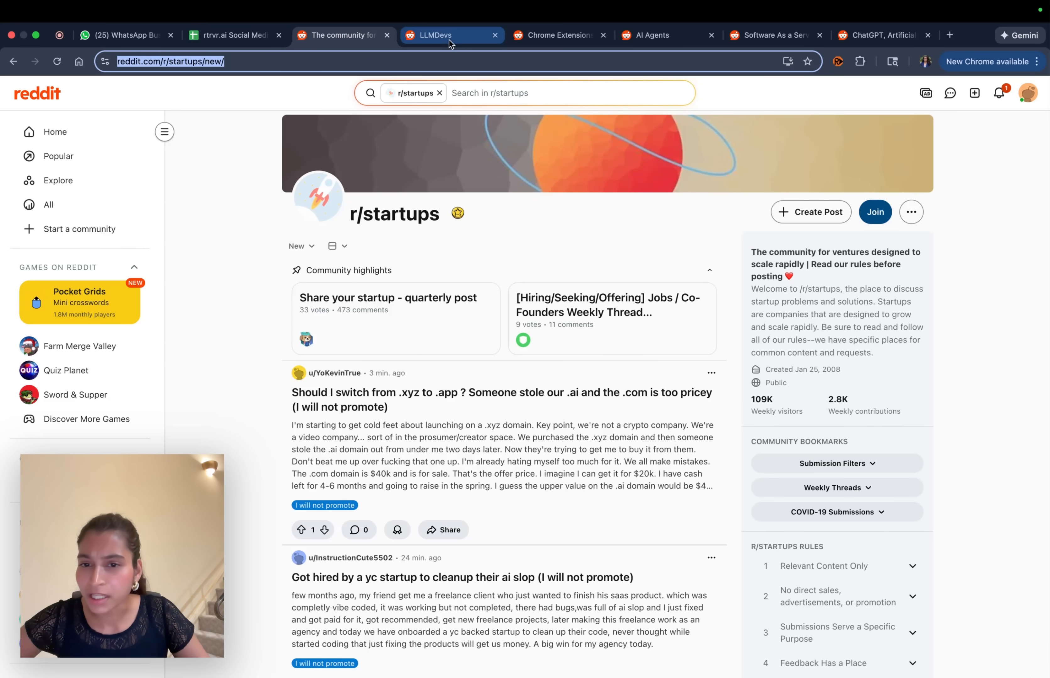
Step: Page through the newest posts of r/AI_Agents, r/SaaS and r/automation
click(659, 34)
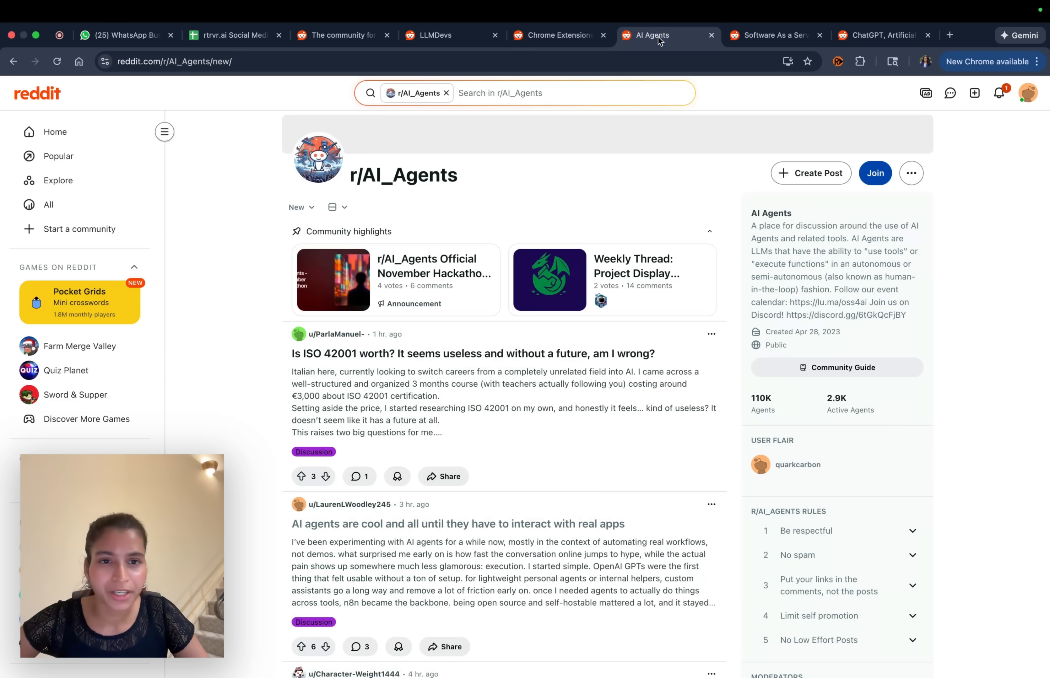
click(773, 34)
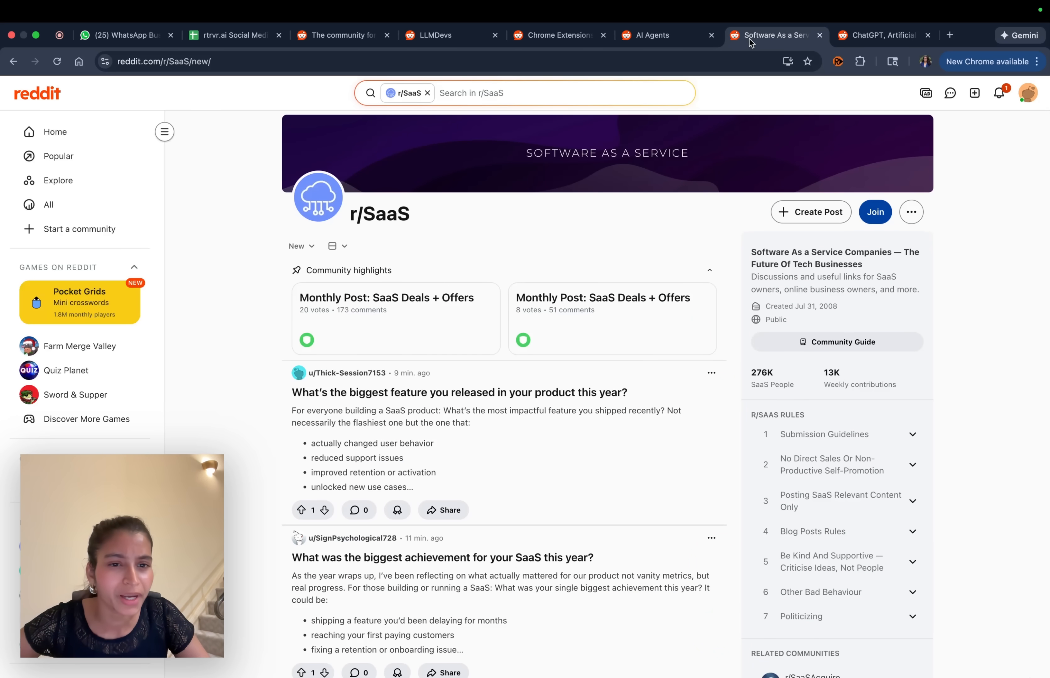
click(884, 35)
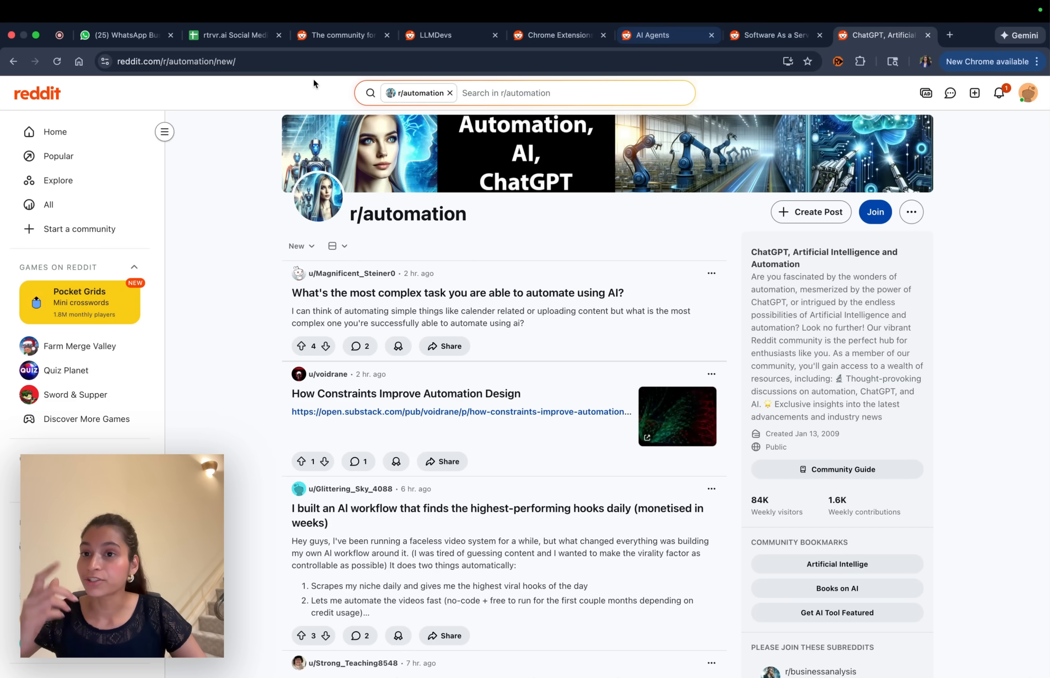
Step: Review the Social Media Monitoring workbook's automation posts, LLMDevs posts and Sheet1 tabs
click(233, 34)
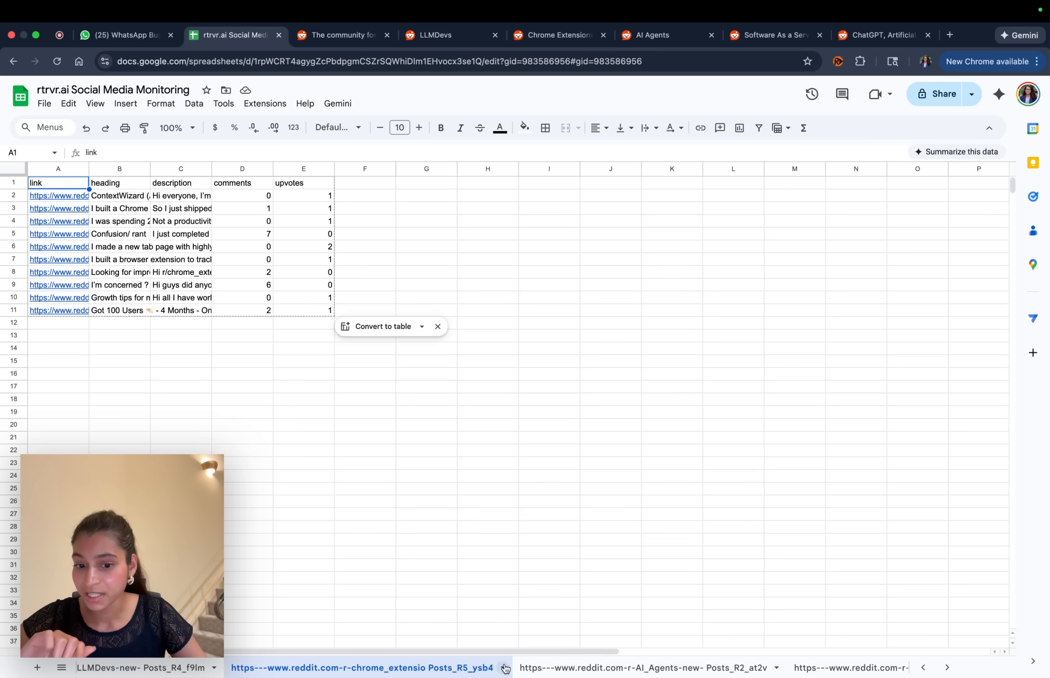
click(570, 668)
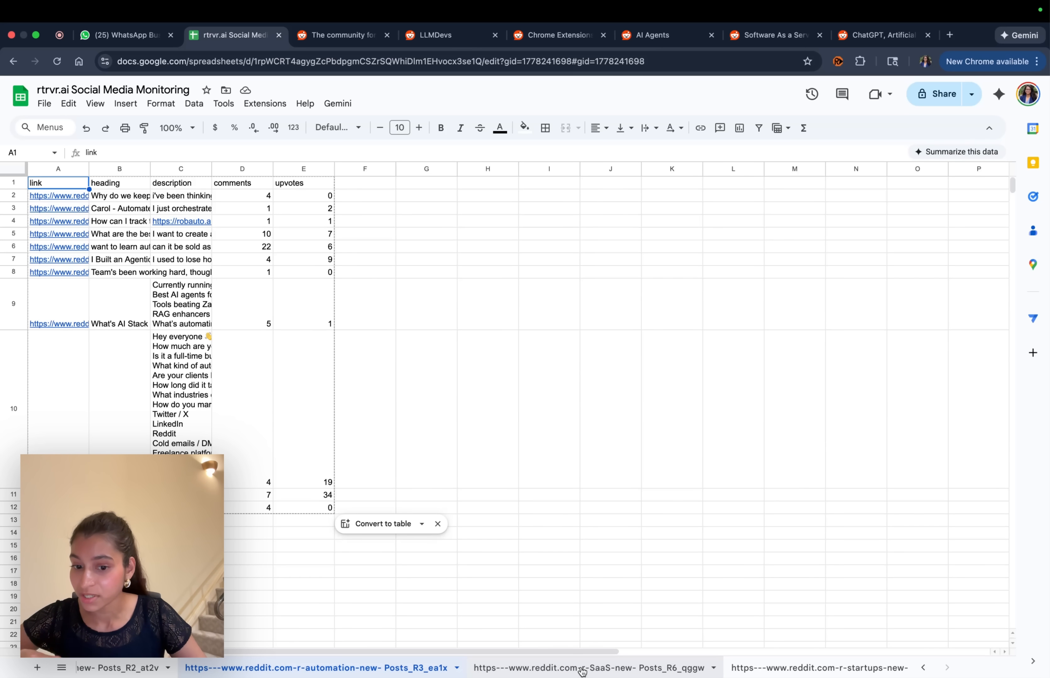
click(760, 667)
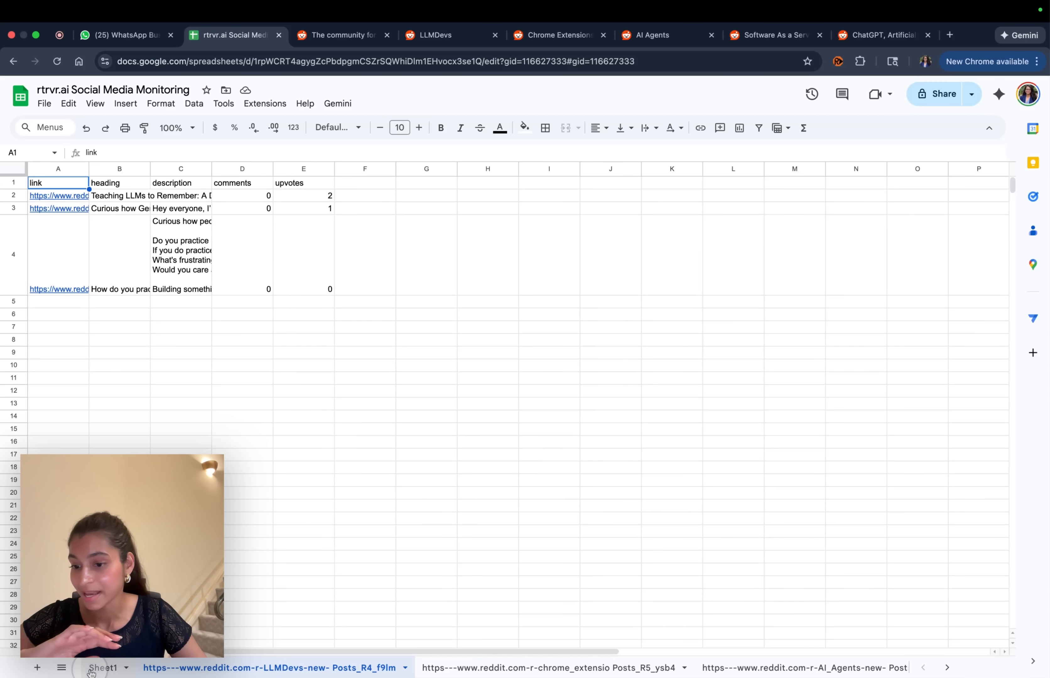
click(102, 667)
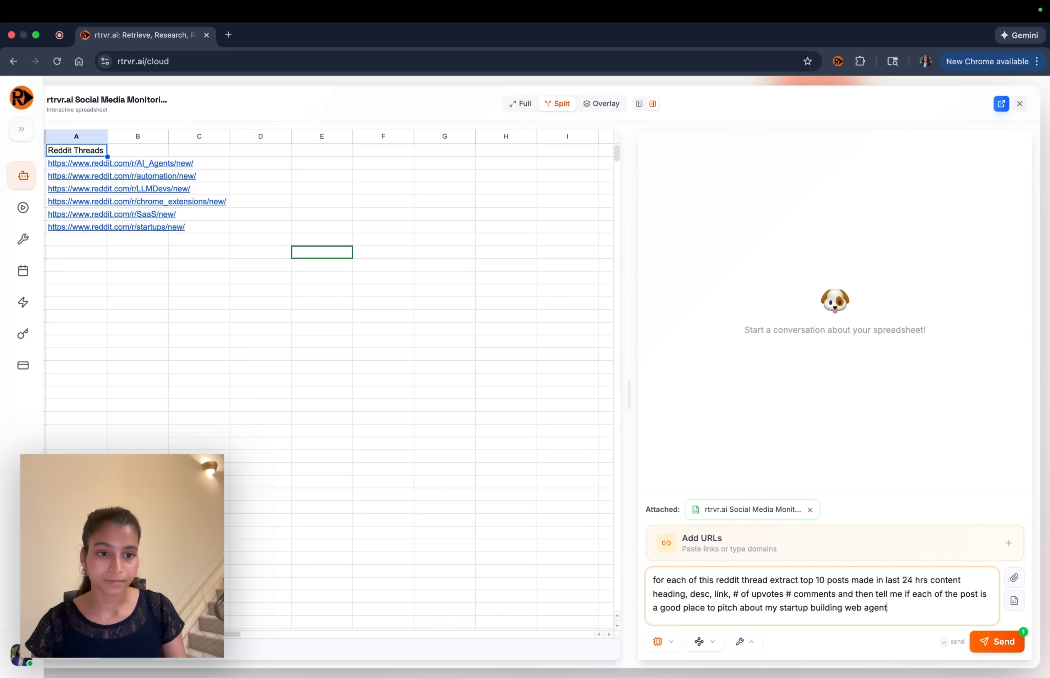
Step: Send the extraction request and inspect a generated post sheet's extracted rows
click(997, 641)
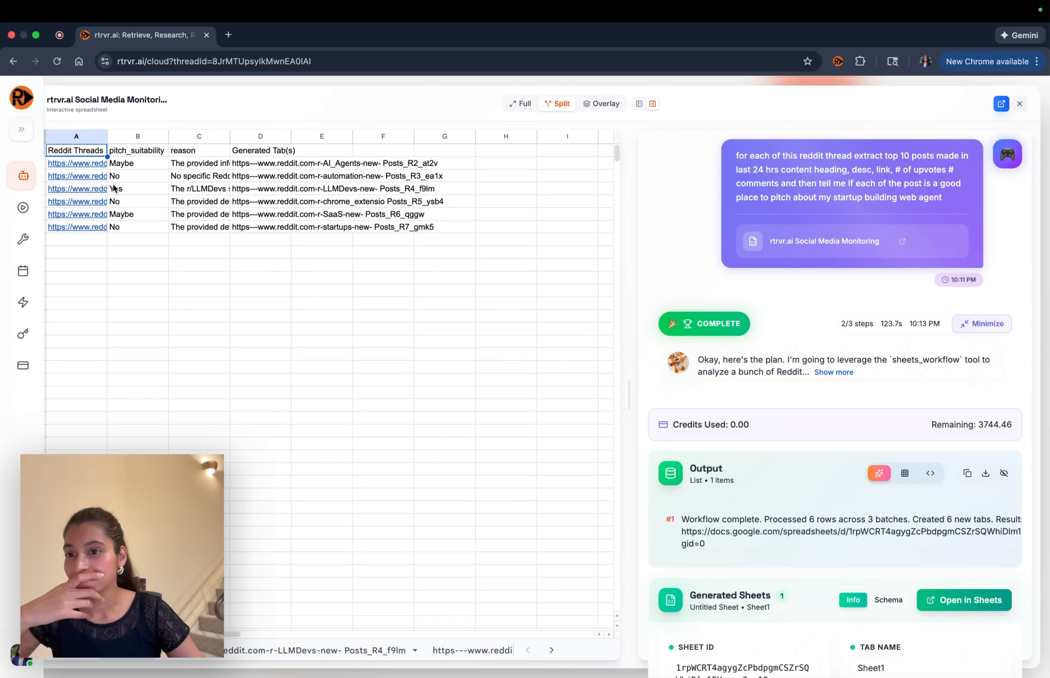
click(76, 188)
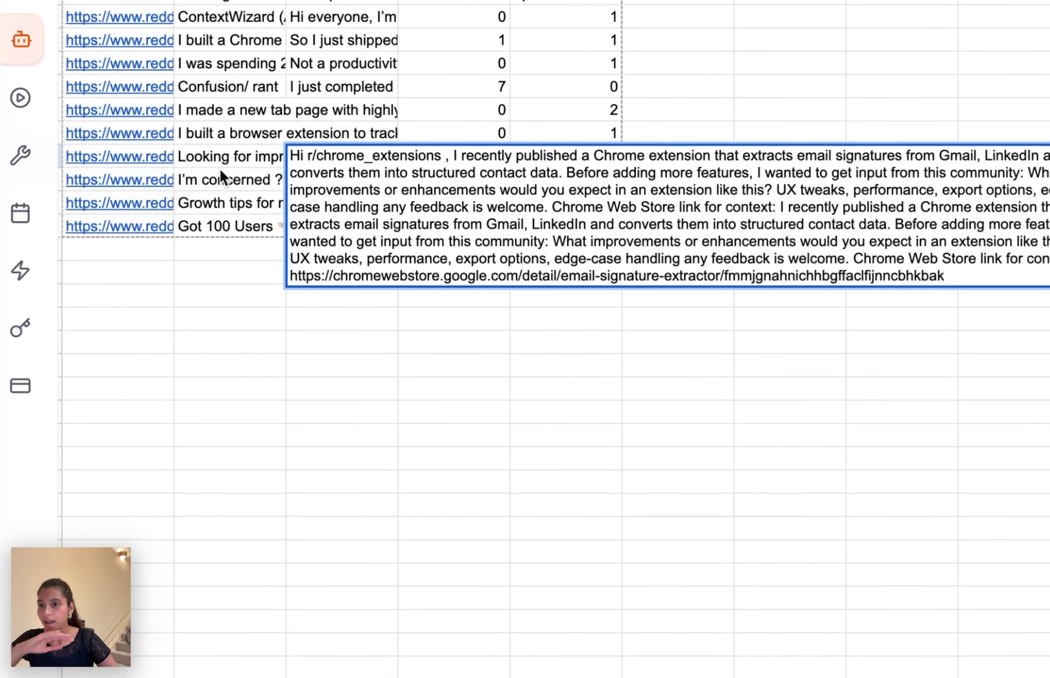
scroll(down, 3)
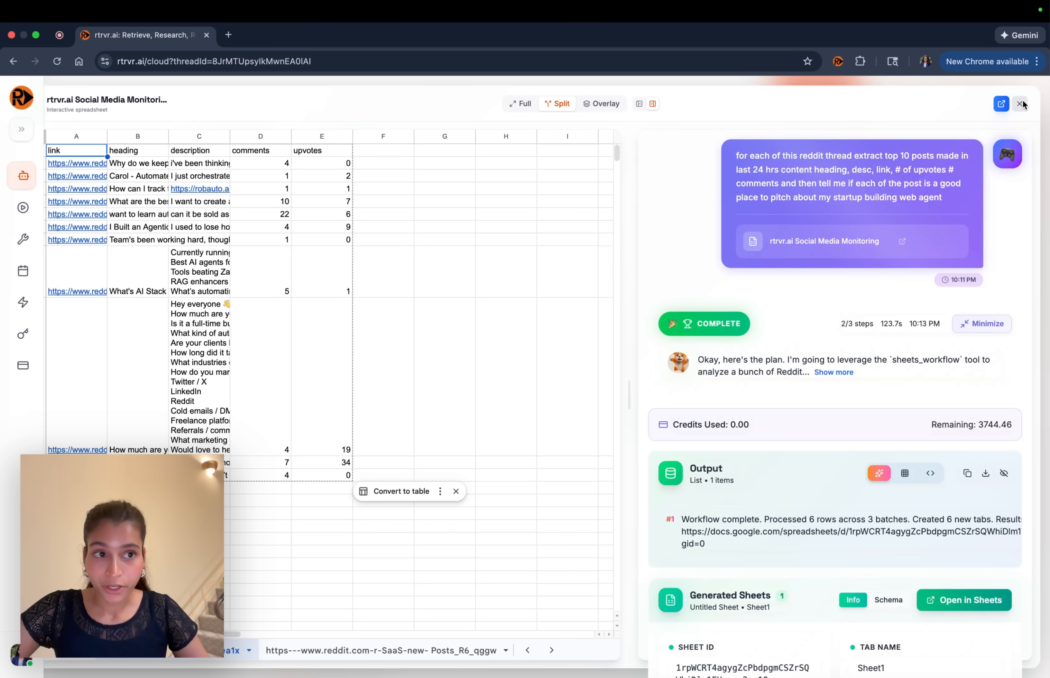
Step: Start a new schedule from the most recent Reddit extraction workflow named 'lead gen from reddit'
click(22, 271)
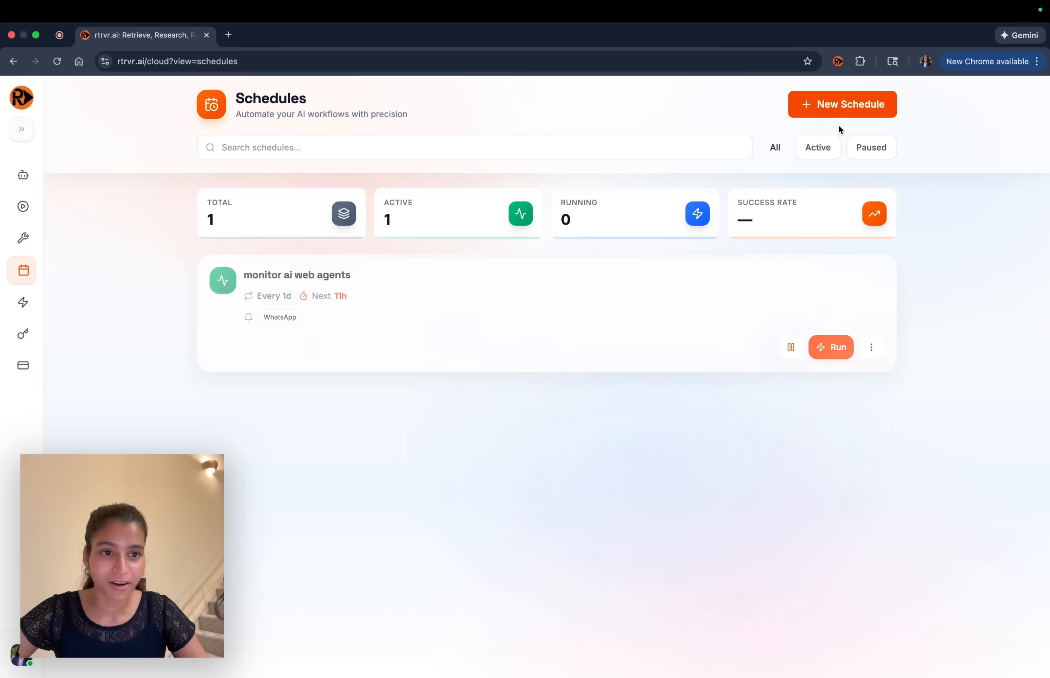
click(859, 104)
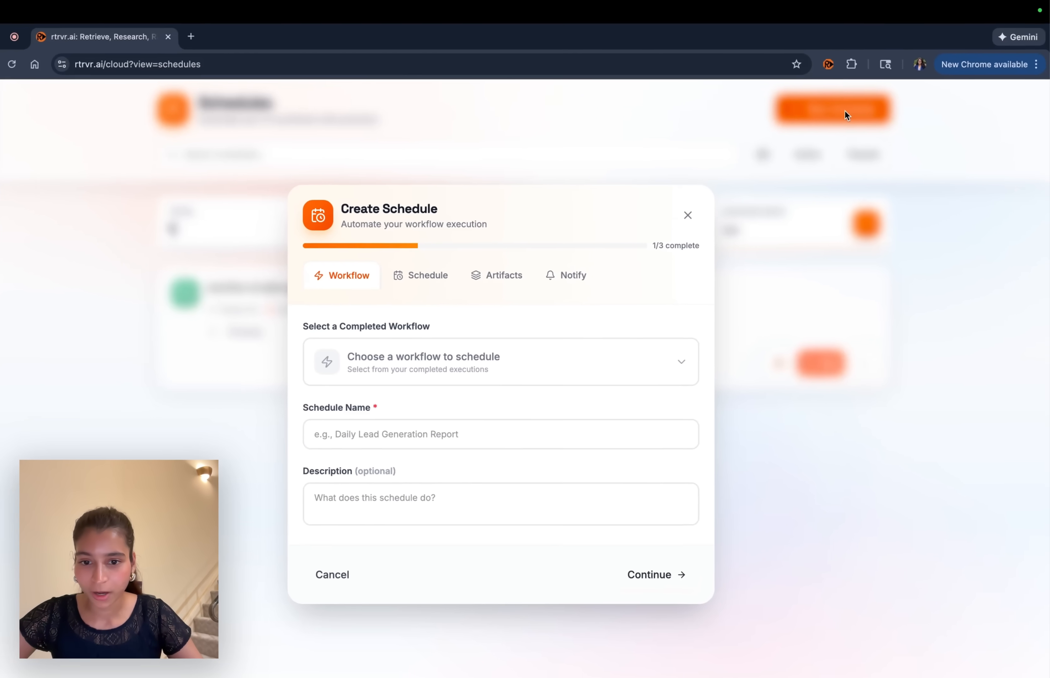
click(500, 361)
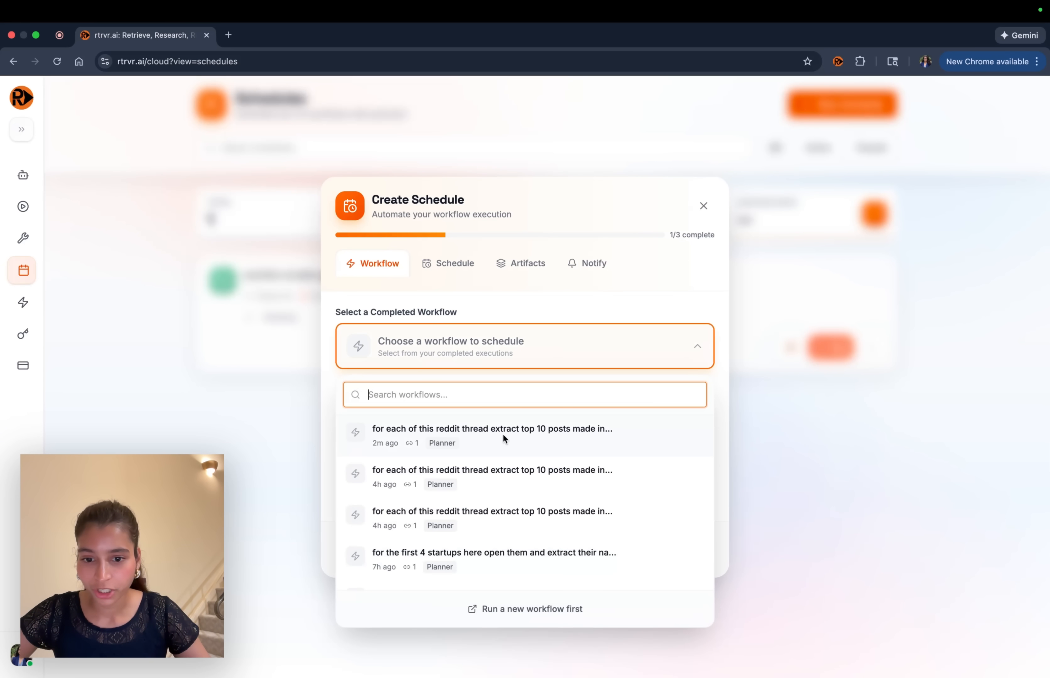
click(492, 435)
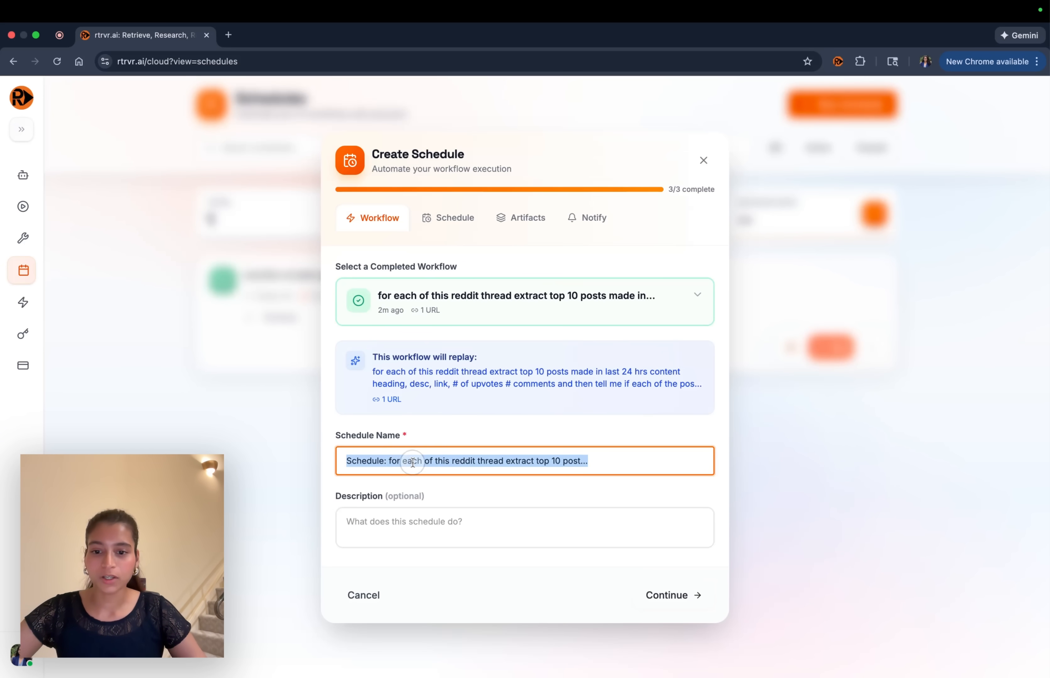
text(lead gen from reddit)
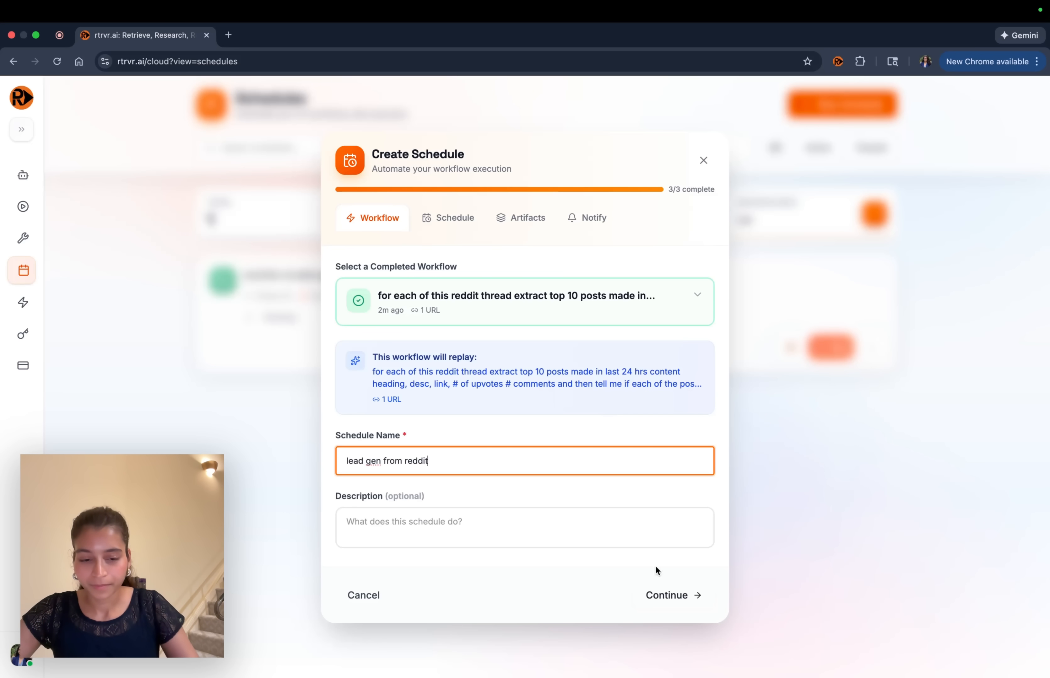
Step: Set the schedule to run daily with a first run of 12/24/2025 09:14 AM
click(672, 595)
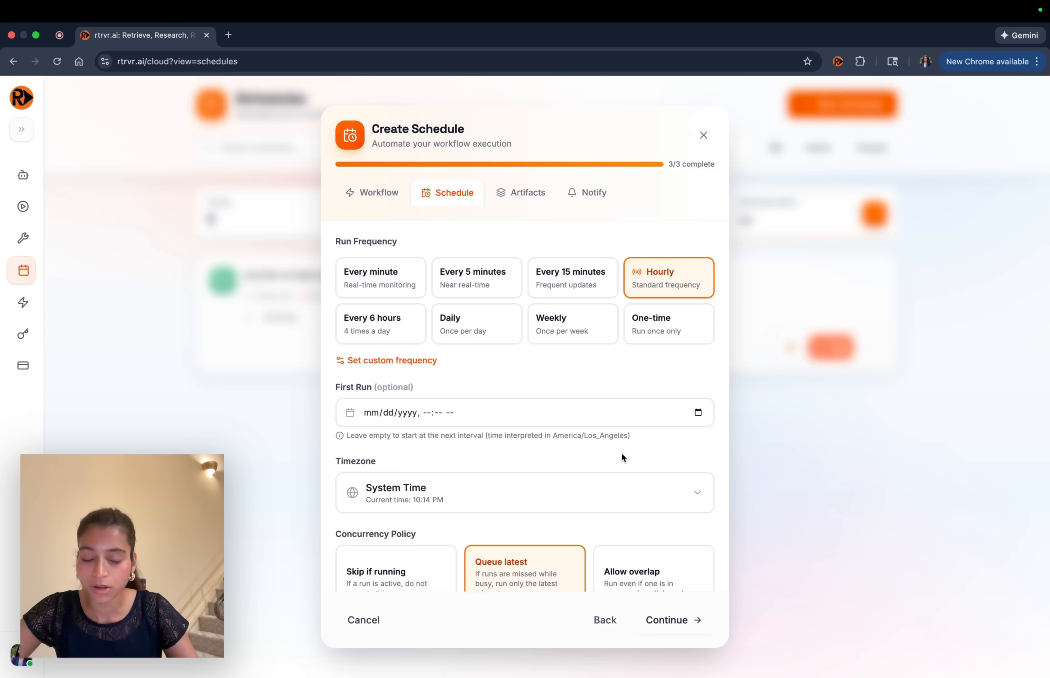
mouse_move(492, 307)
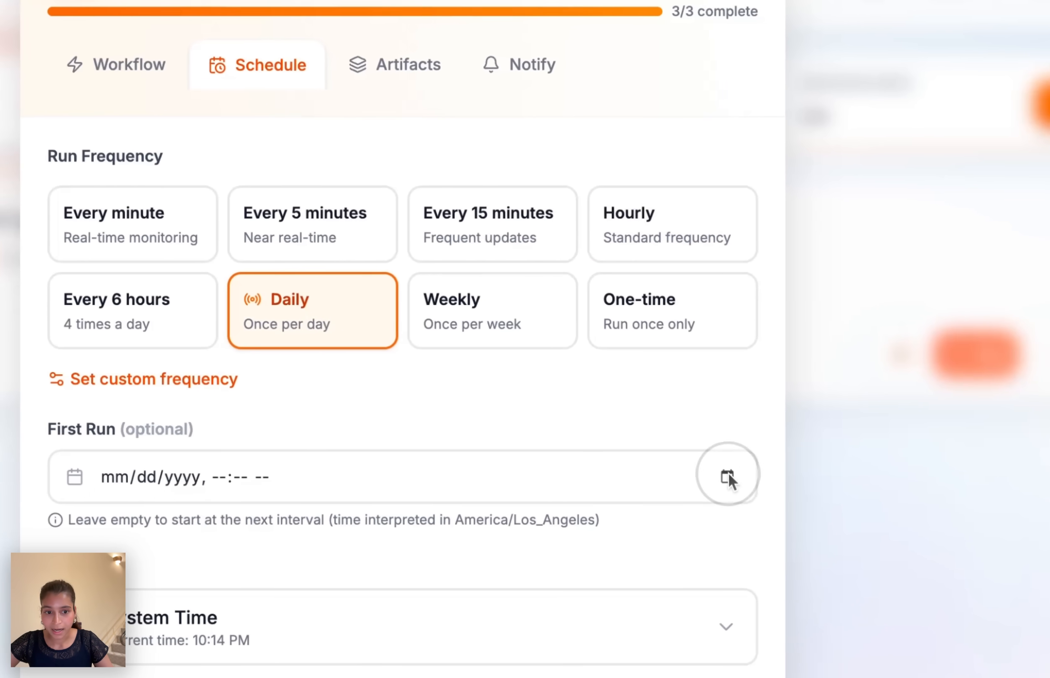
click(727, 475)
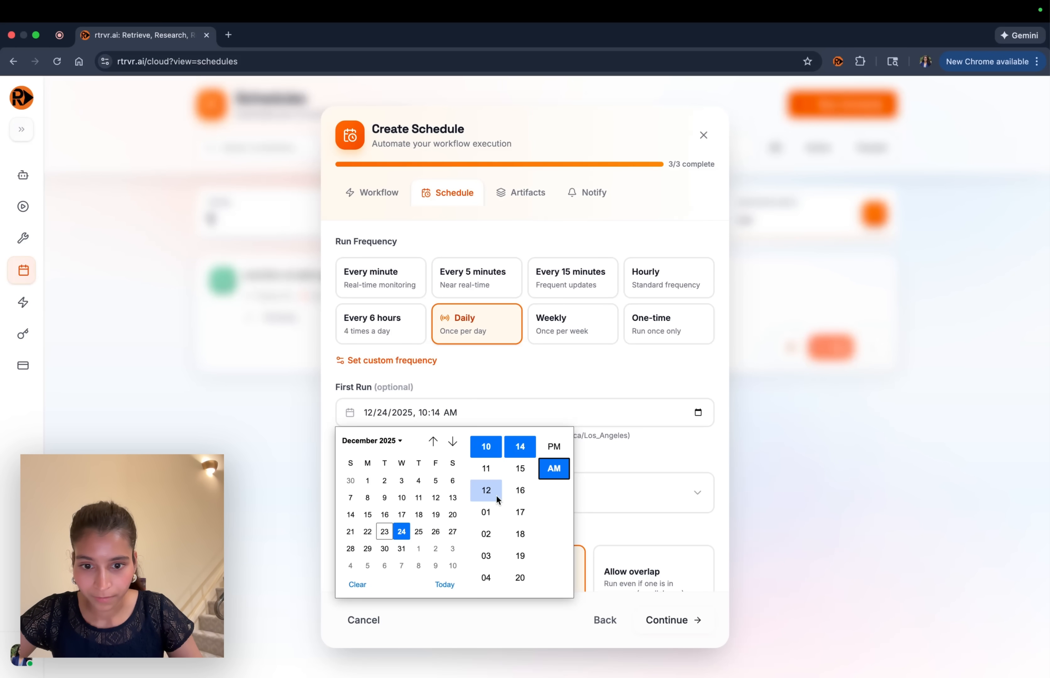
click(485, 490)
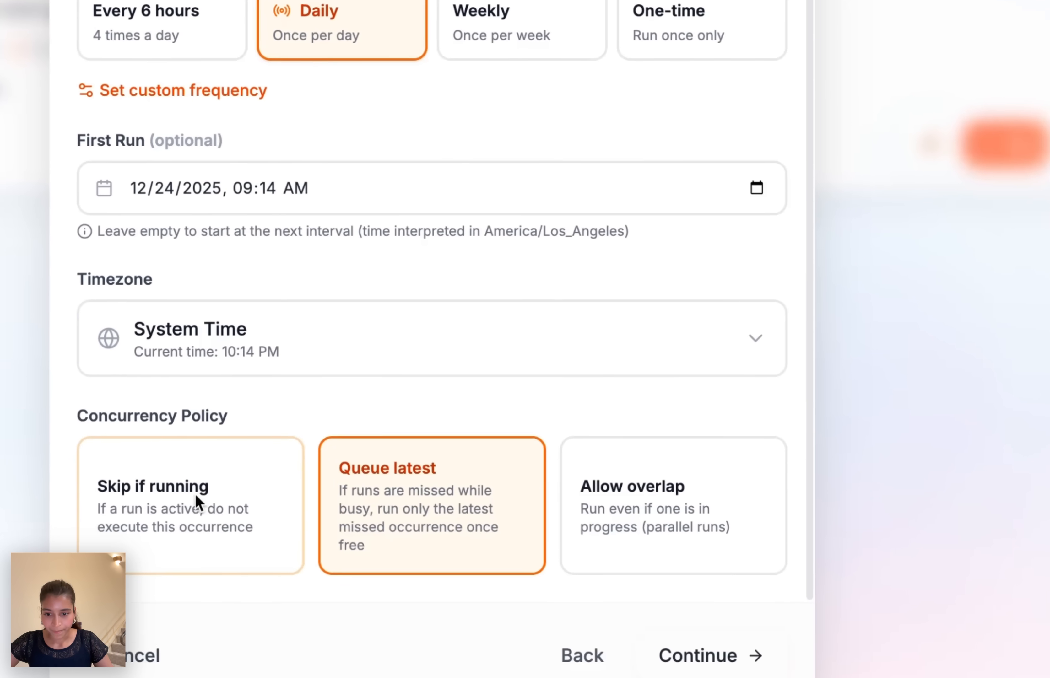
click(707, 656)
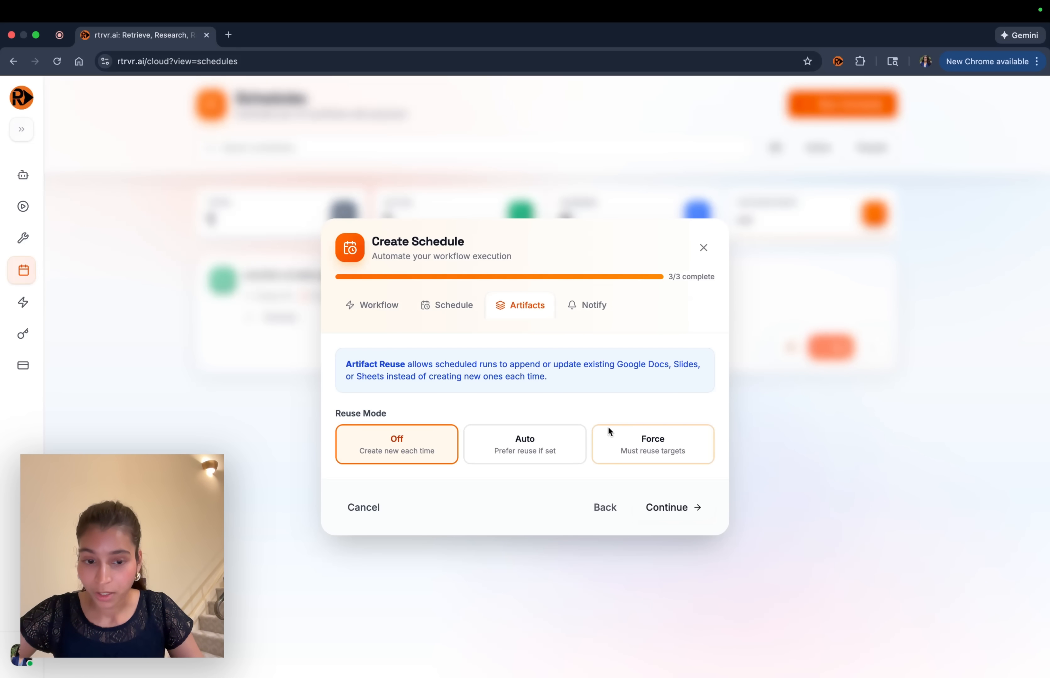
Step: Force artifact reuse to the Google Sheet, writing each run's posts to a new tab
click(653, 444)
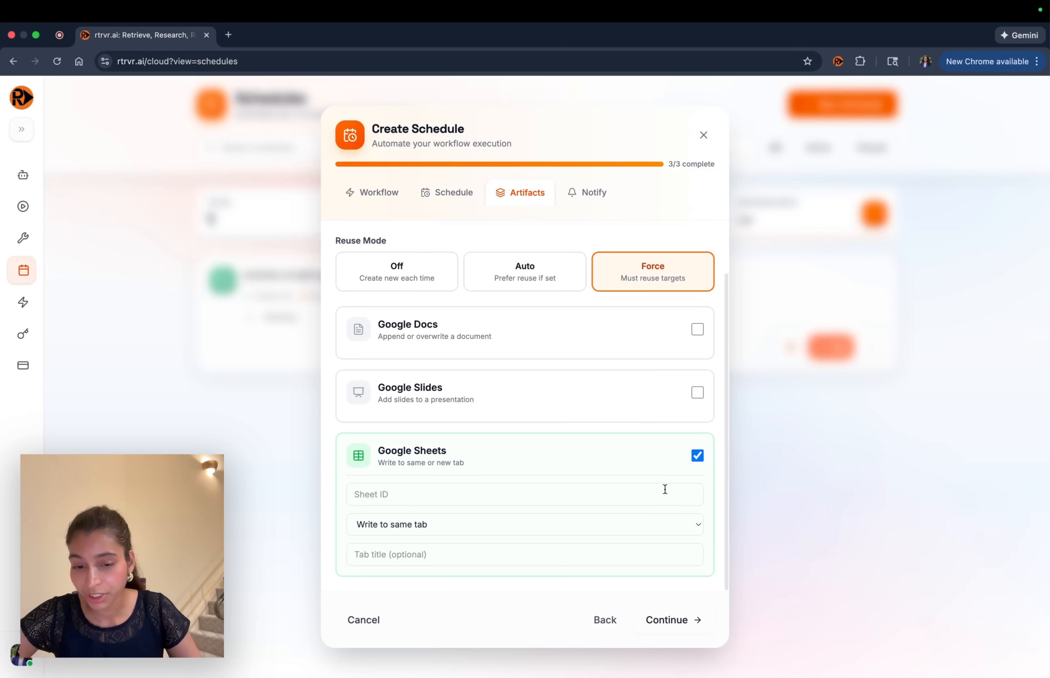
click(524, 524)
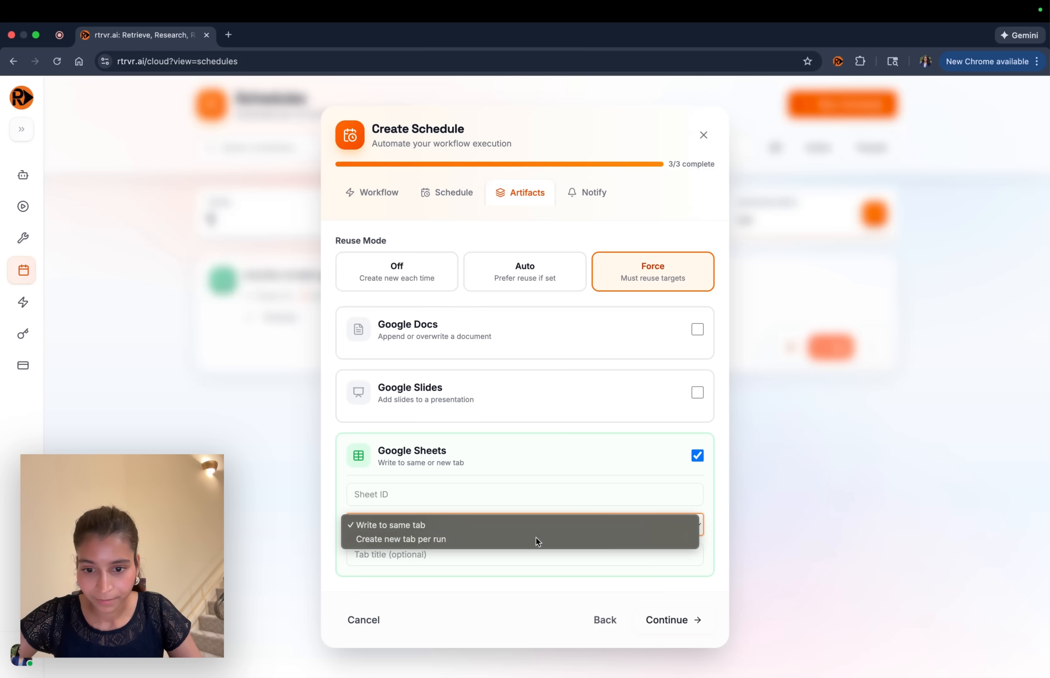
click(672, 619)
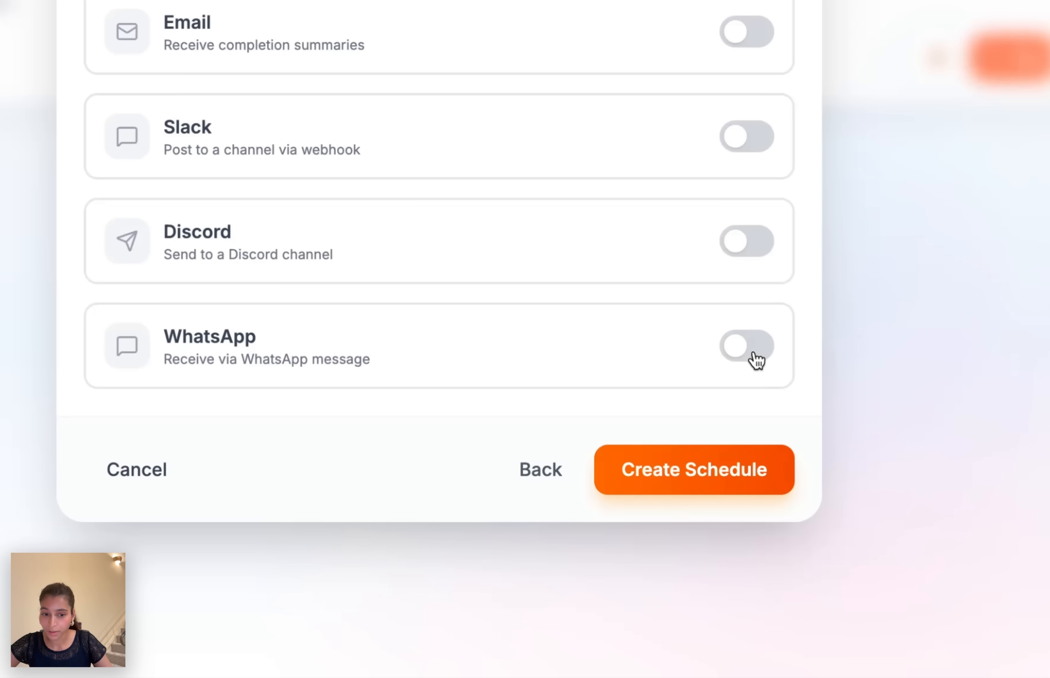
Step: Enable WhatsApp notifications to the saved number and create the schedule
click(745, 346)
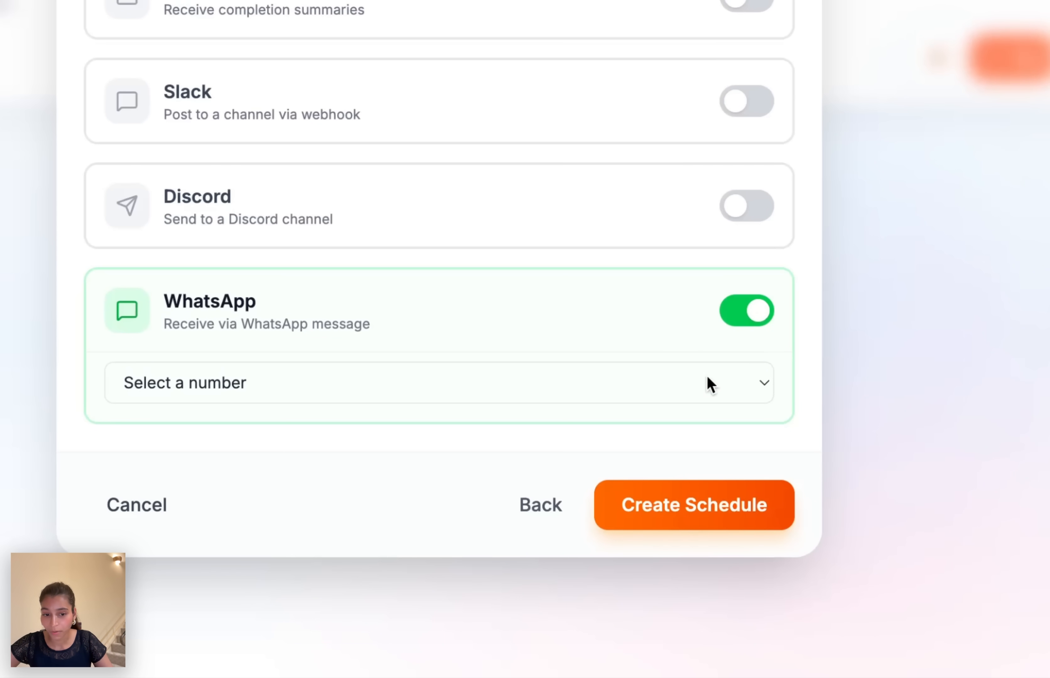
click(438, 382)
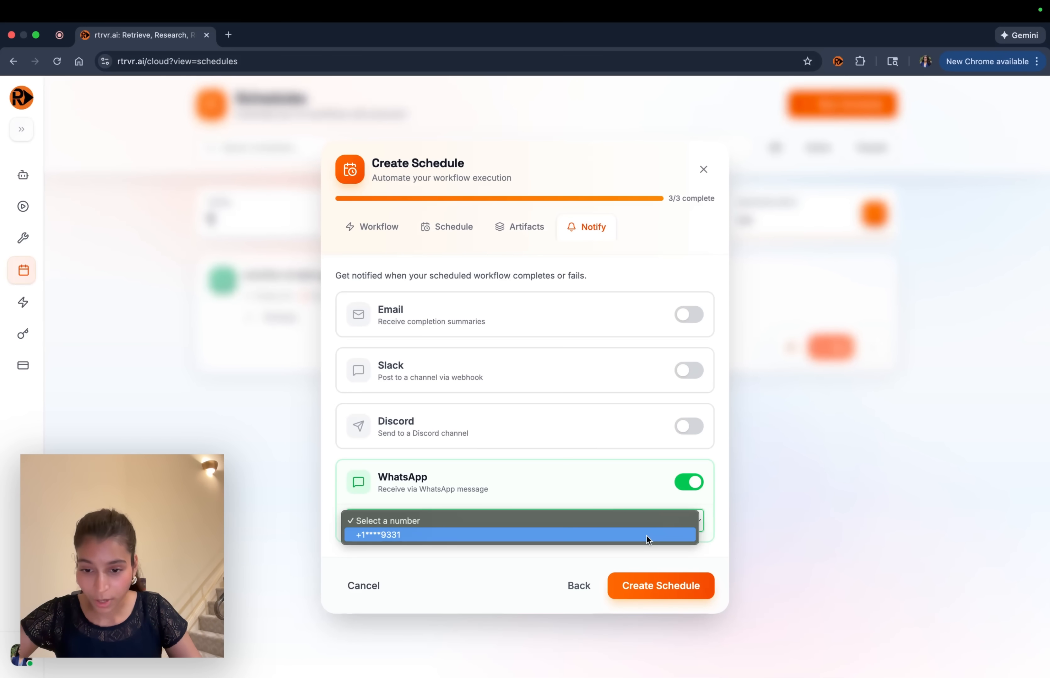
click(520, 534)
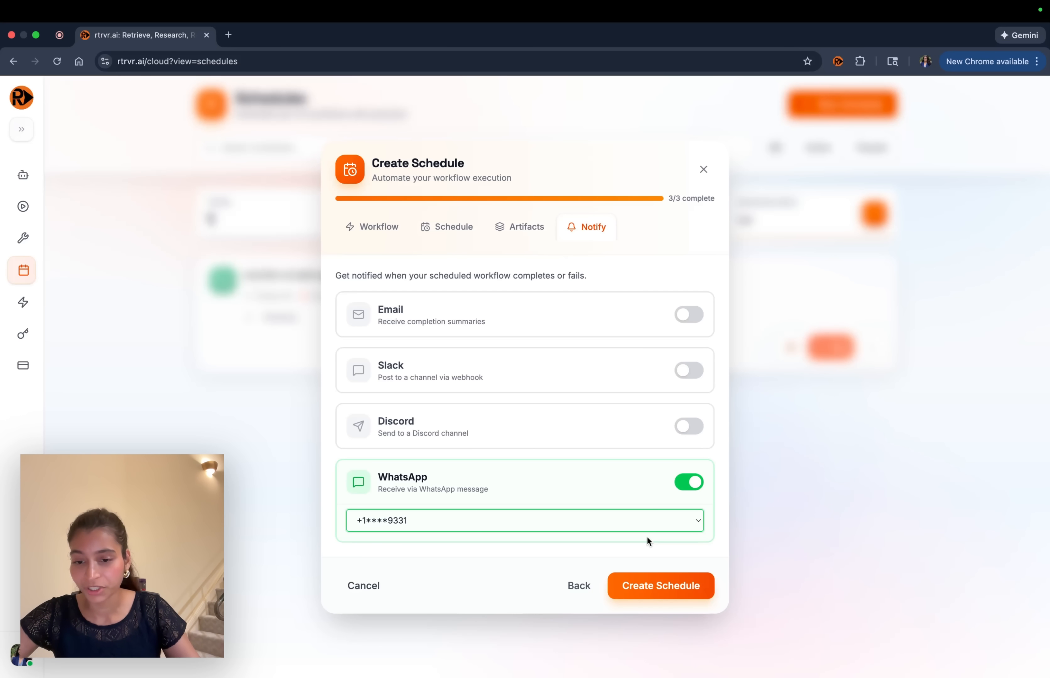
click(659, 585)
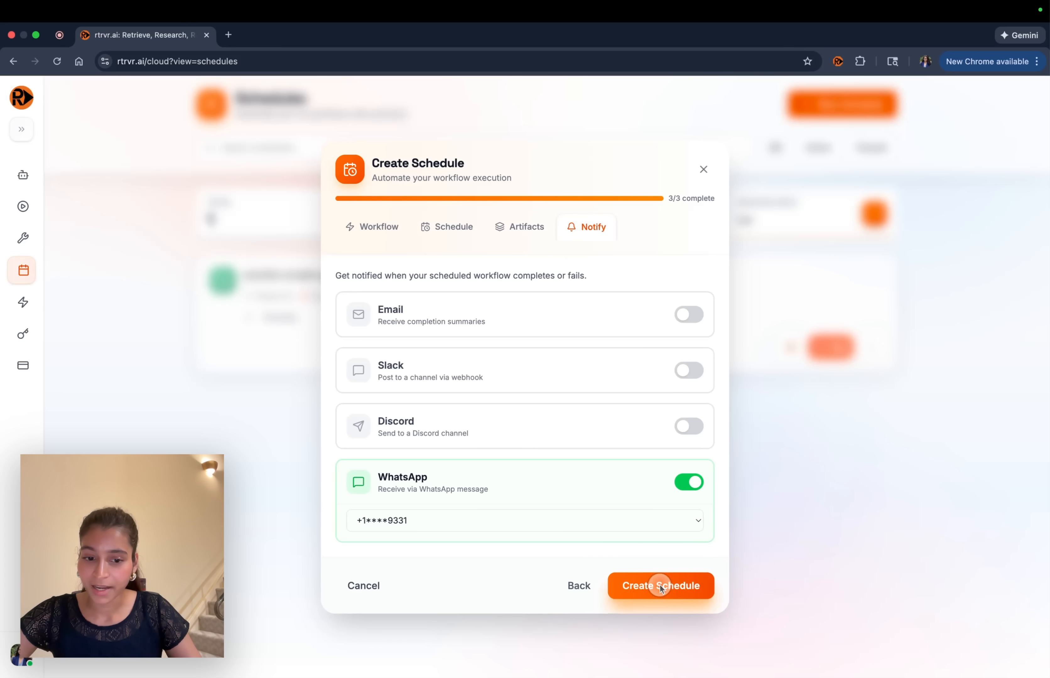
click(660, 586)
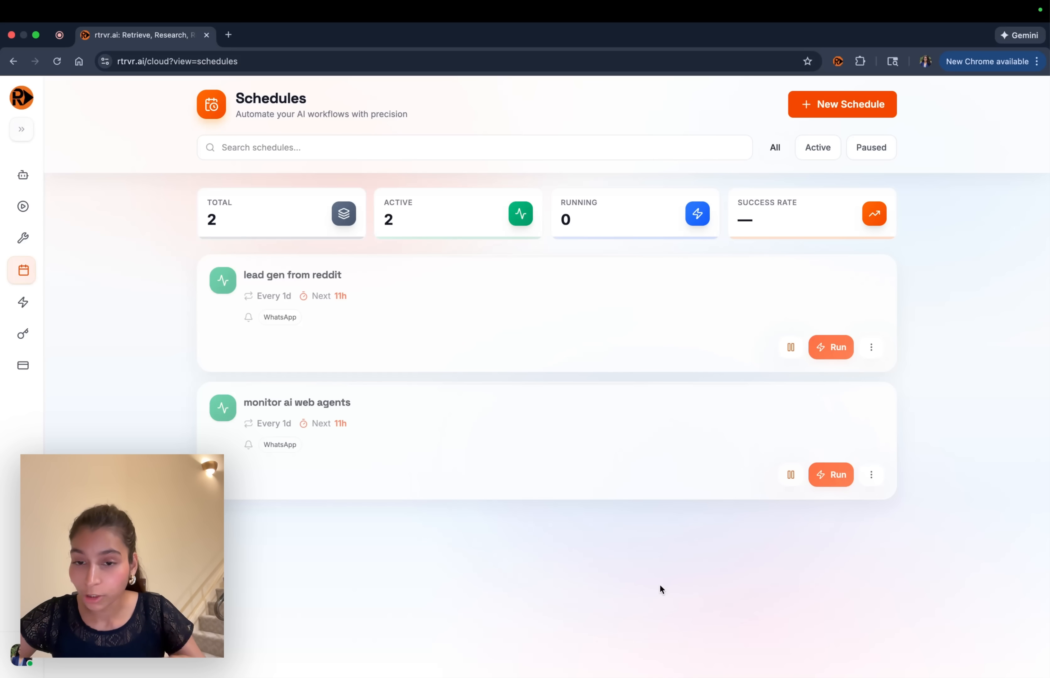